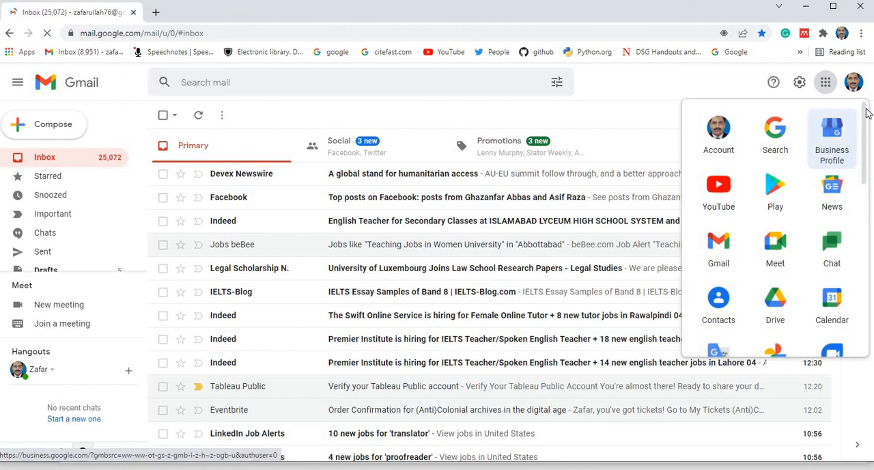
Step: Scroll the Google apps launcher down until the Slides icon is visible
scroll(down, 3)
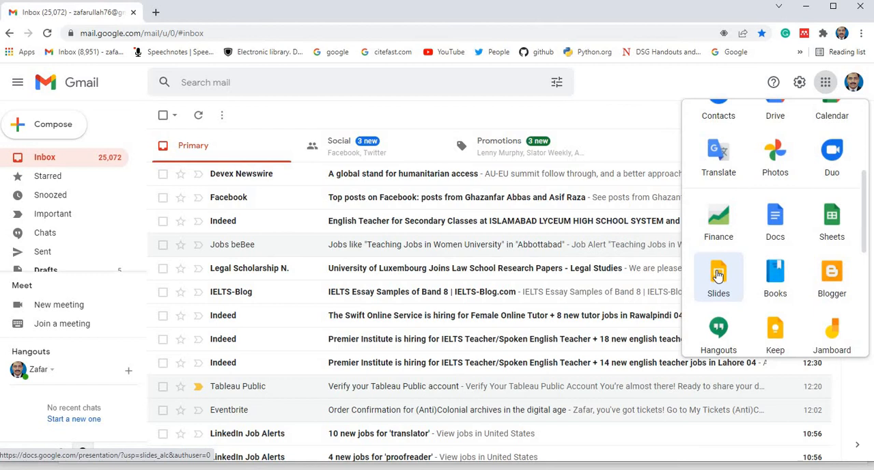
click(718, 277)
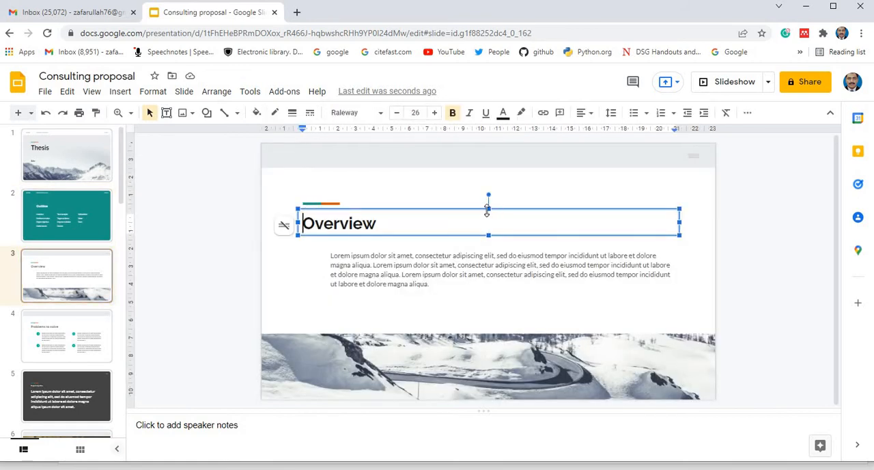
Step: Select the third slide thumbnail to review the Overview slide
click(503, 273)
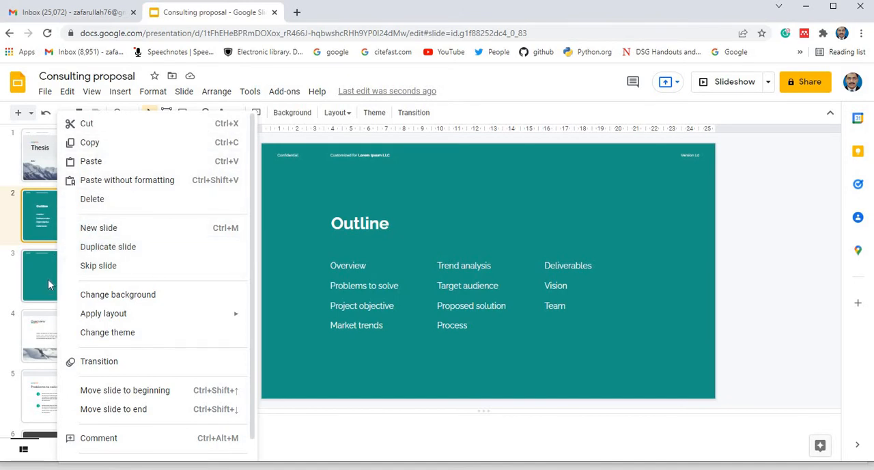
Step: Select the Outline slide in the filmstrip
click(120, 90)
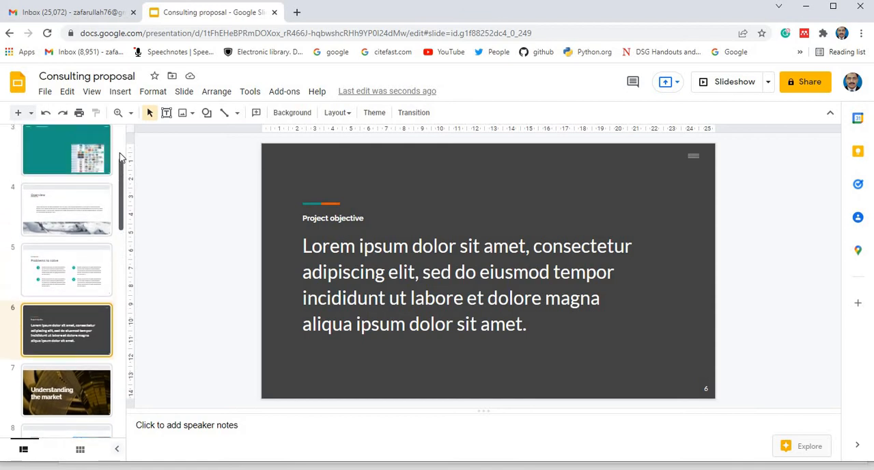
scroll(up, 3)
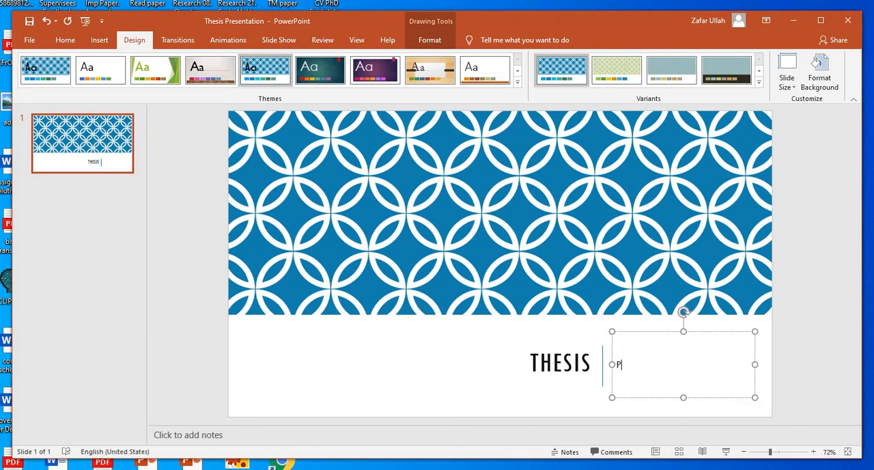
Step: Continue the subtitle so it reads 'Presented b' beside the THESIS title
text(resented b)
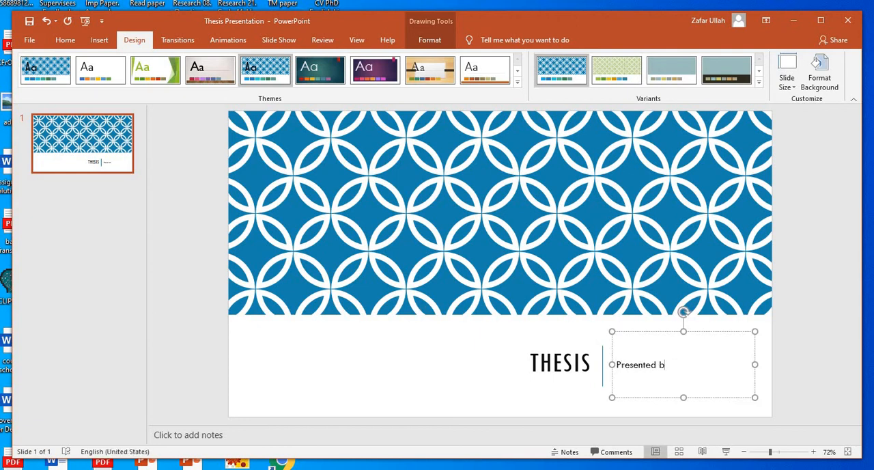